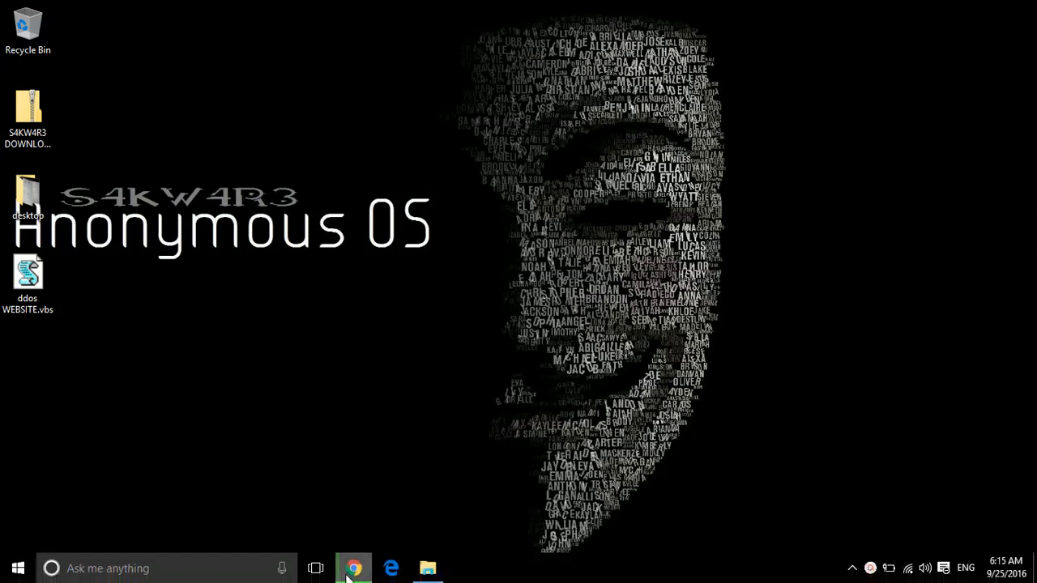
- Load s4kw4r3os.weebly.com in Chrome and scroll to the Download button
{"action": "left_click", "coordinate": [354, 567]}
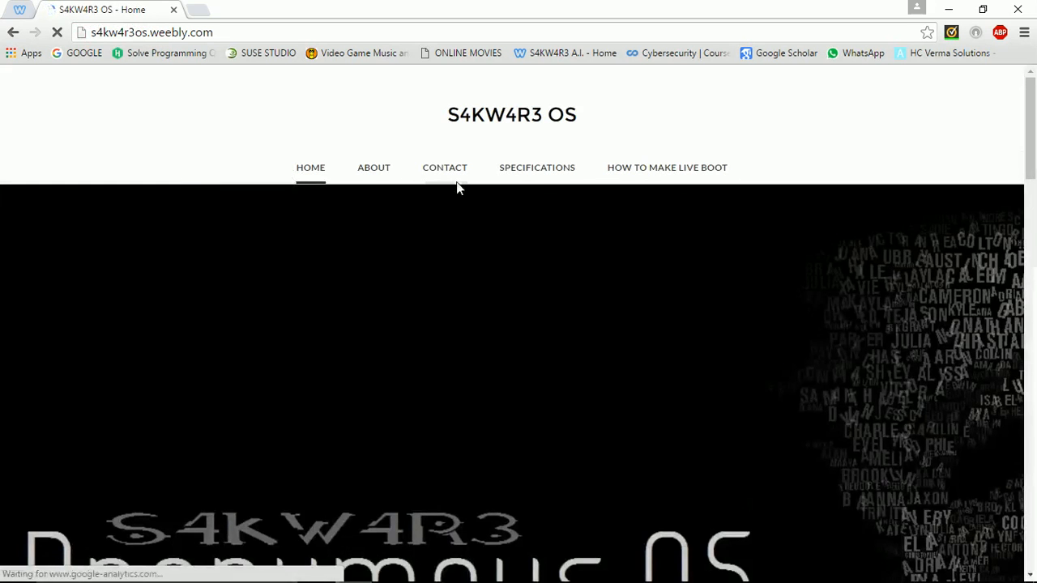
{"action": "scroll", "scroll_direction": "down", "scroll_amount": 3}
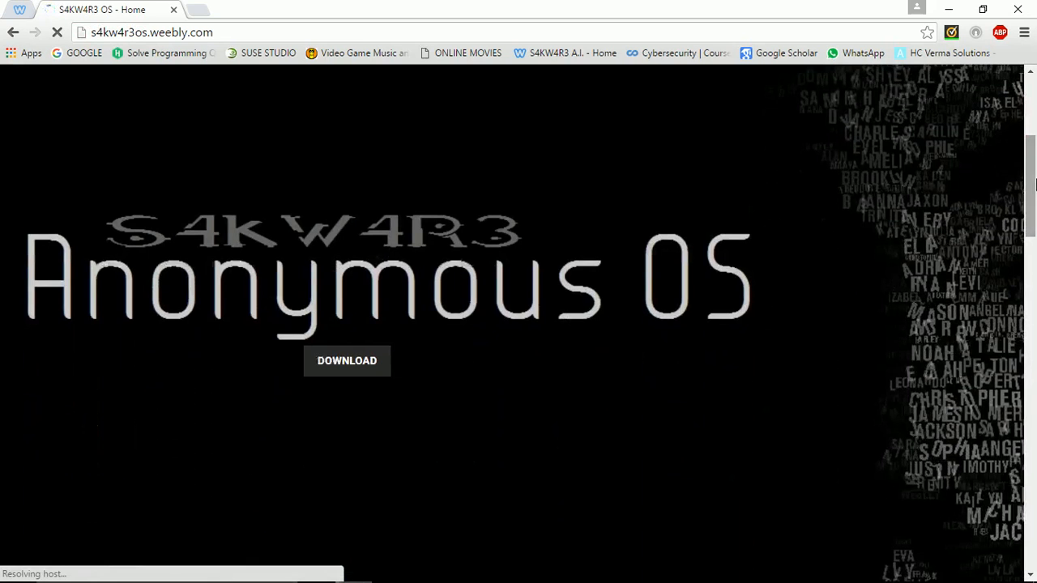
{"action": "scroll", "scroll_direction": "down", "scroll_amount": 3}
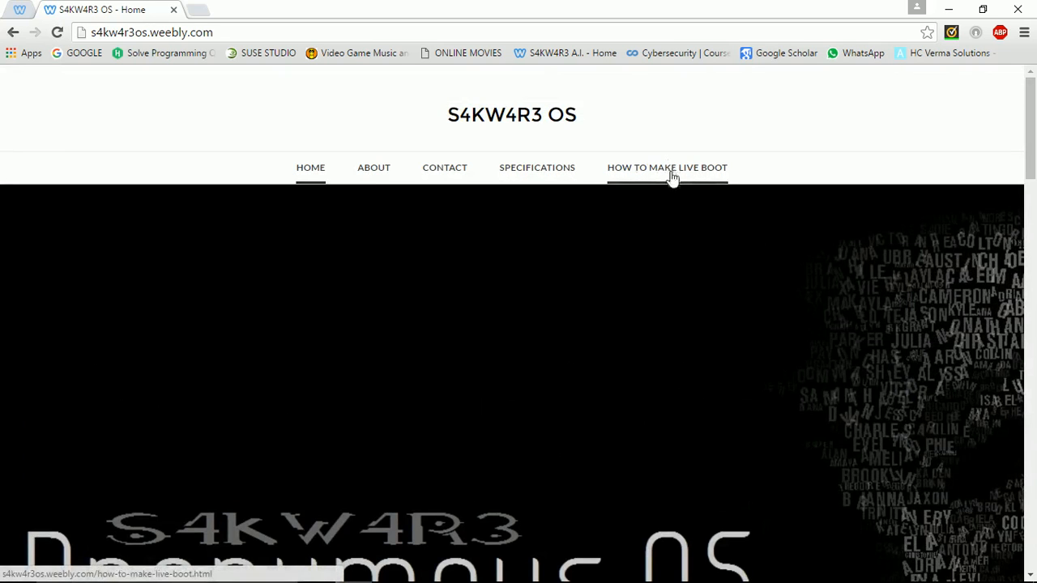
- From the How To Make Live Boot page, go to the Win32DiskImager download on MediaFire
{"action": "left_click", "coordinate": [668, 167]}
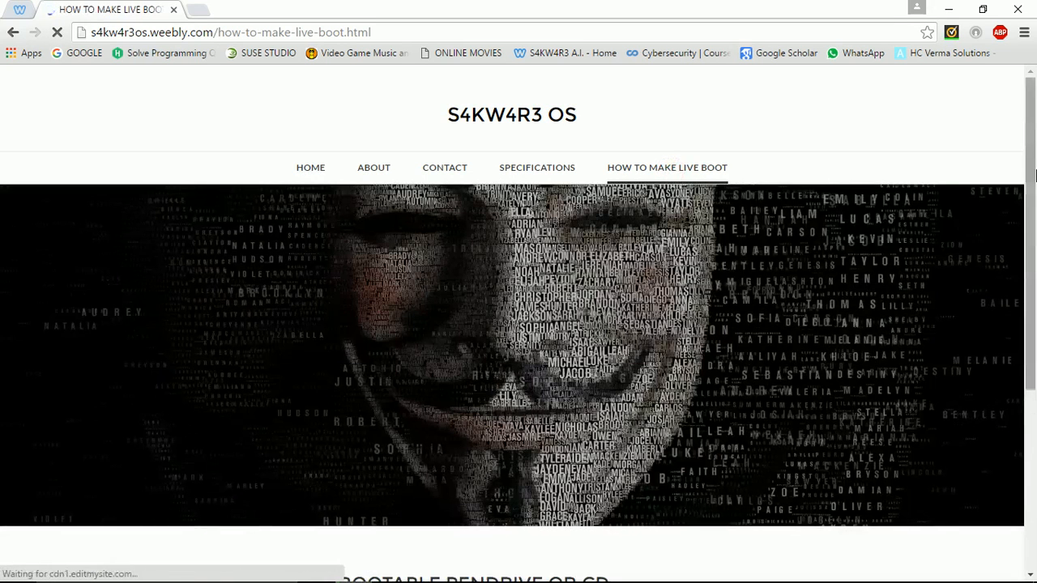
{"action": "scroll", "scroll_direction": "down", "scroll_amount": 3}
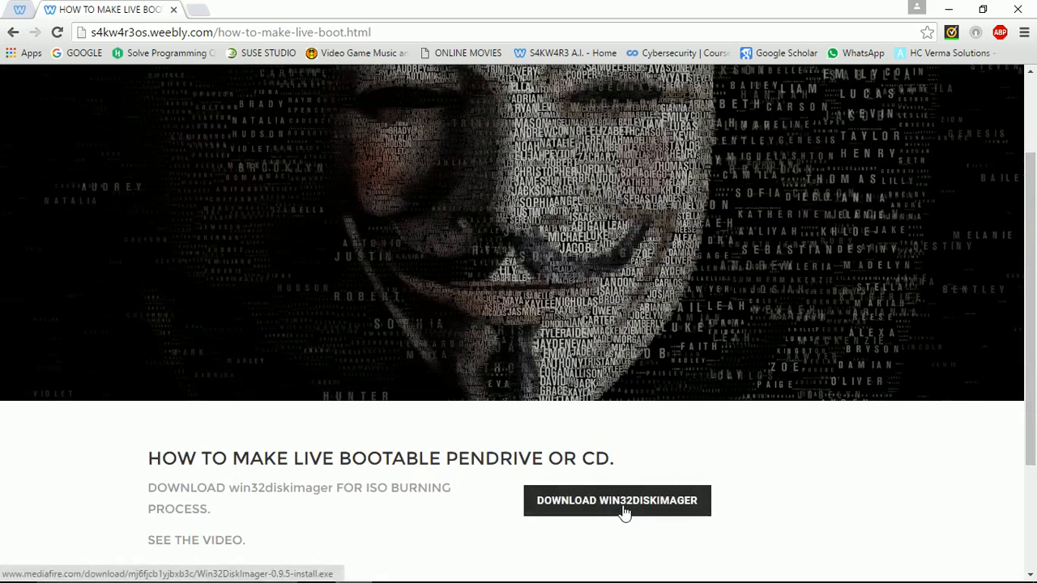
{"action": "left_click", "coordinate": [616, 499]}
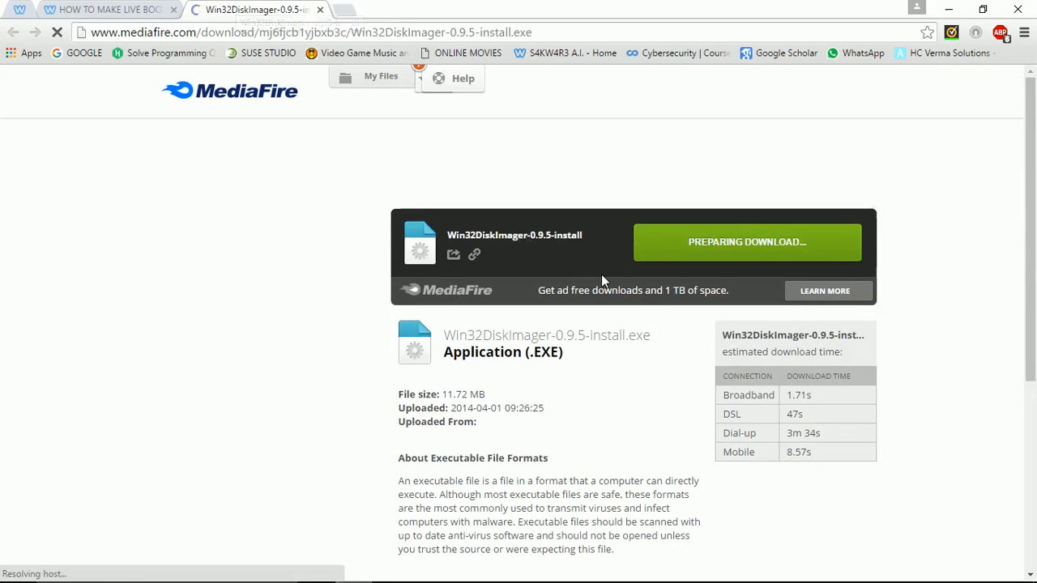
{"action": "mouse_move", "coordinate": [408, 185]}
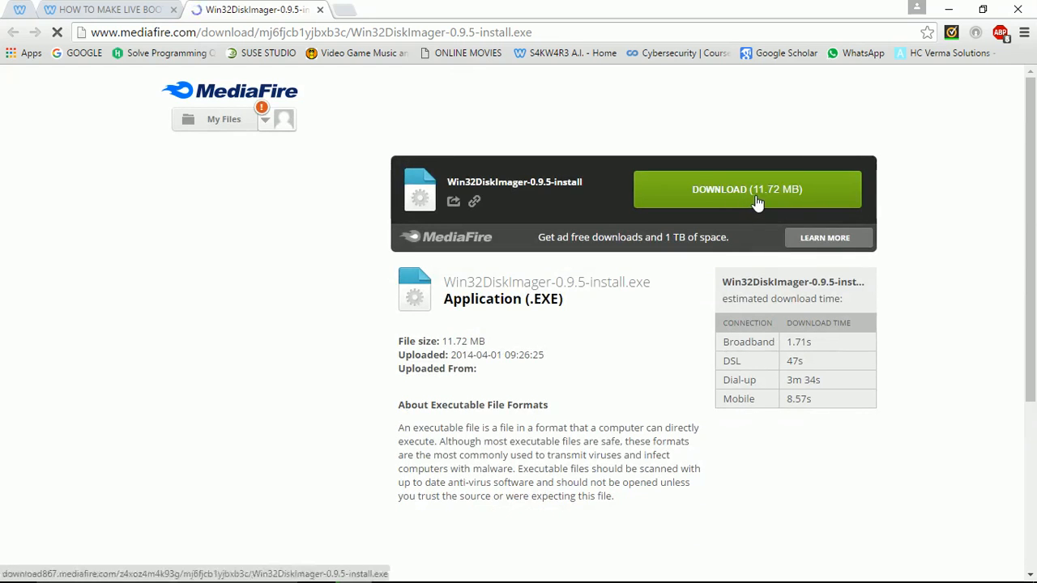
- Download the Win32DiskImager 0.9.5 installer, cancel the duplicate download and close the MediaFire tab
{"action": "left_click", "coordinate": [746, 188]}
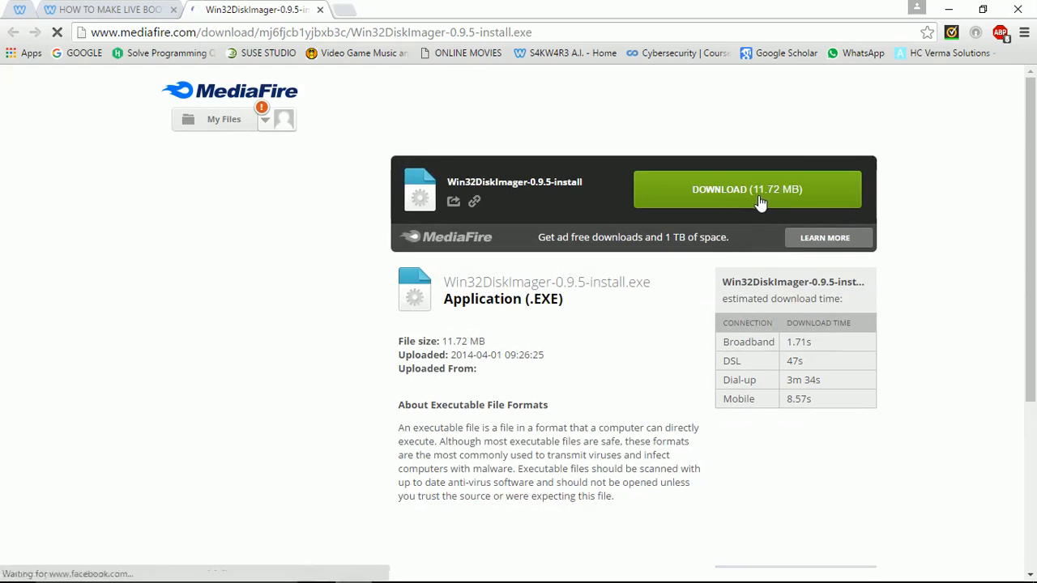
{"action": "left_click", "coordinate": [745, 188]}
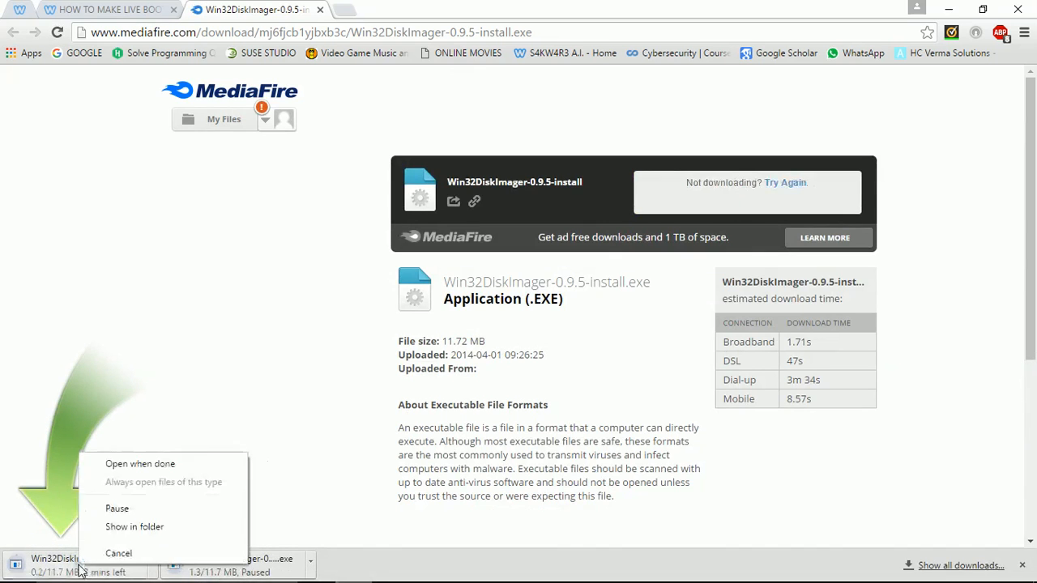
{"action": "mouse_move", "coordinate": [120, 554]}
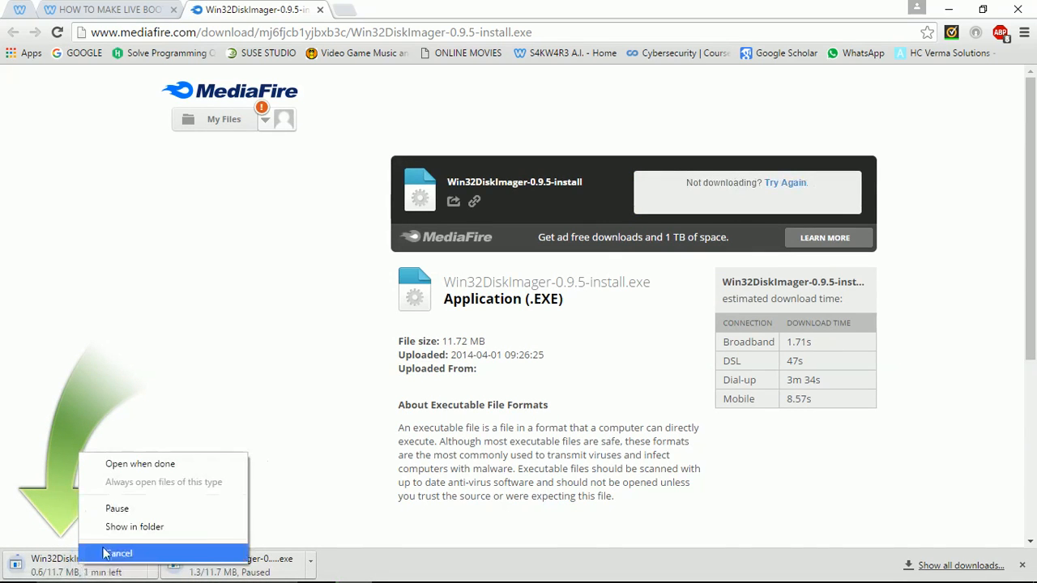
{"action": "left_click", "coordinate": [120, 554]}
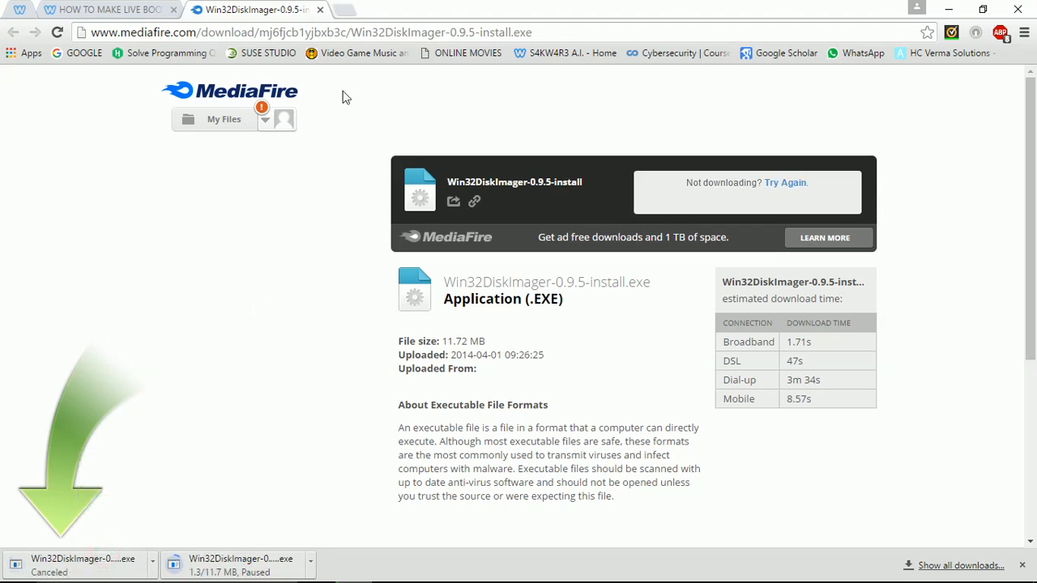
{"action": "left_click", "coordinate": [105, 10]}
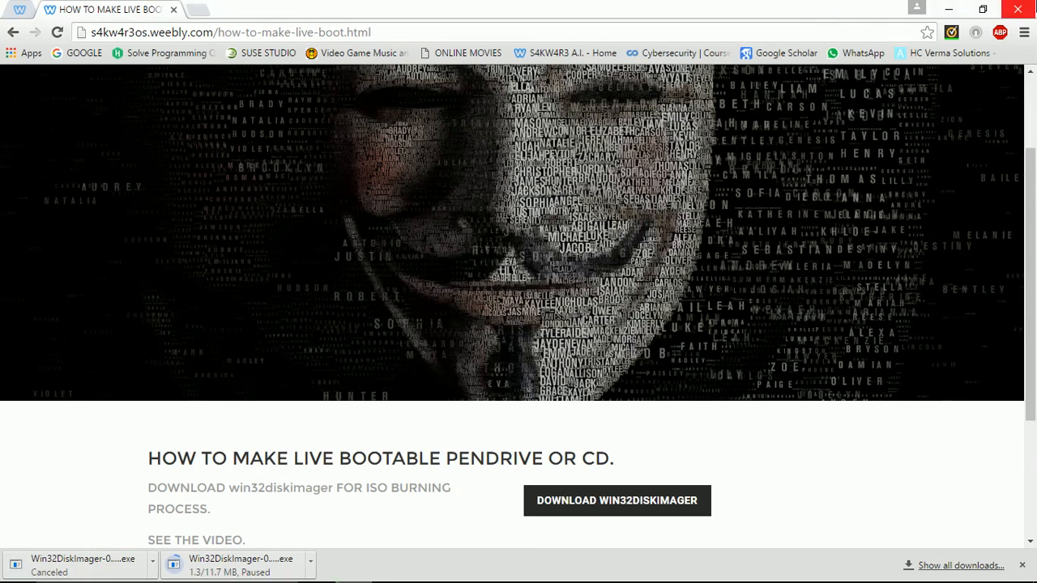
- Minimise the browser and launch Win32 Disk Imager via a Cortana search for 'win'
{"action": "left_click", "coordinate": [1018, 10]}
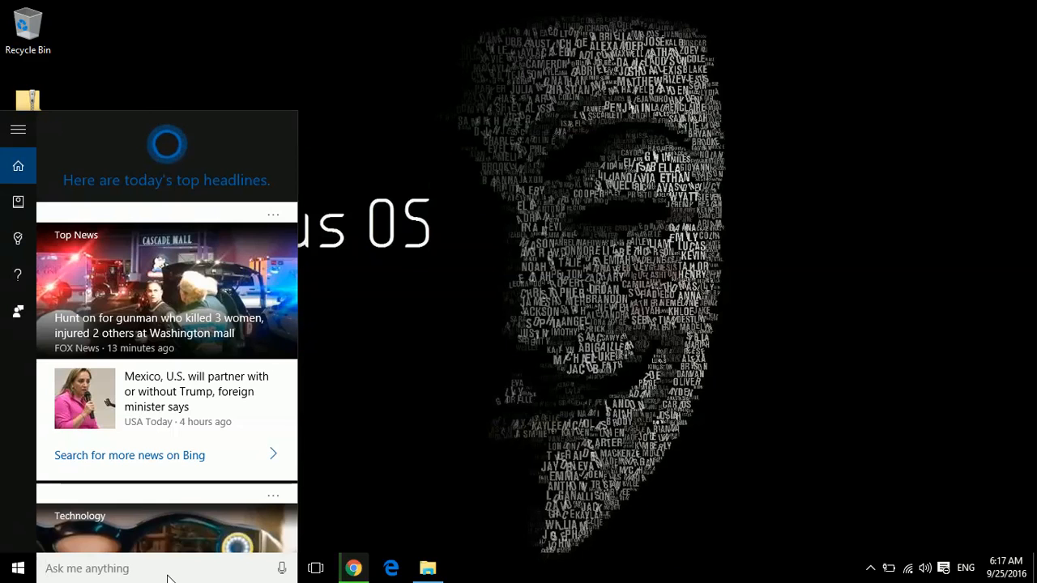
{"action": "type", "text": "win"}
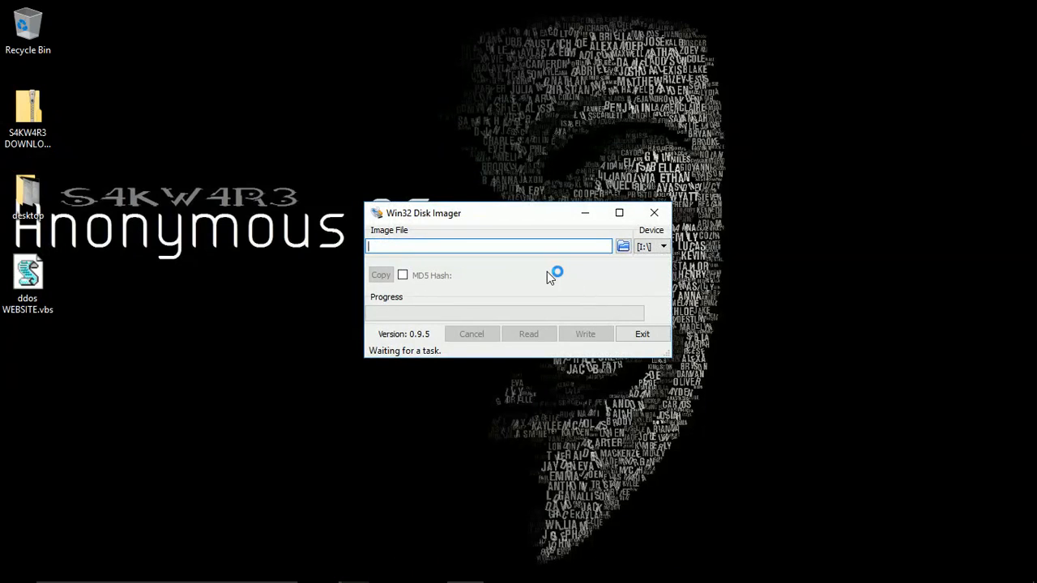
{"action": "mouse_move", "coordinate": [559, 274]}
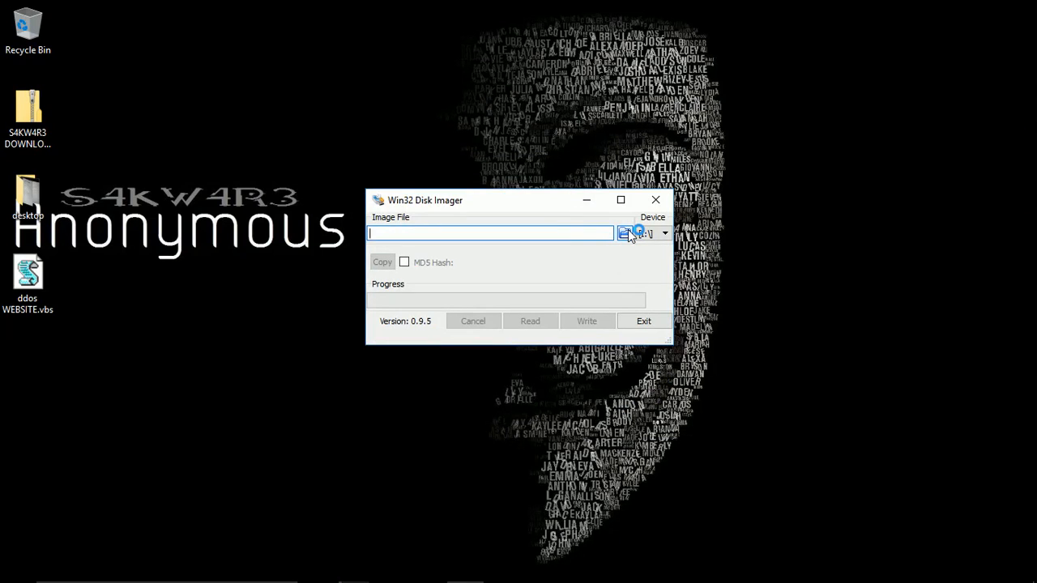
- Bring up the Select a disk image browser from the Image File field
{"action": "left_click", "coordinate": [624, 233]}
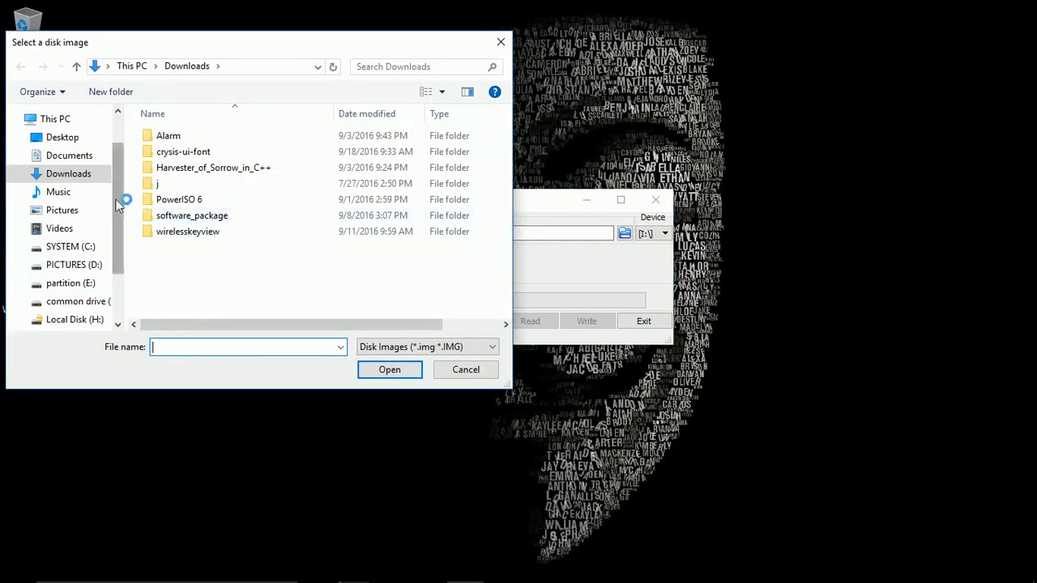
- Load S4KW4R3_OS.x86_64-2.0.3.iso from Documents > a. S4KW4R3 OS using the *.* filter
{"action": "scroll", "scroll_direction": "down", "scroll_amount": 3}
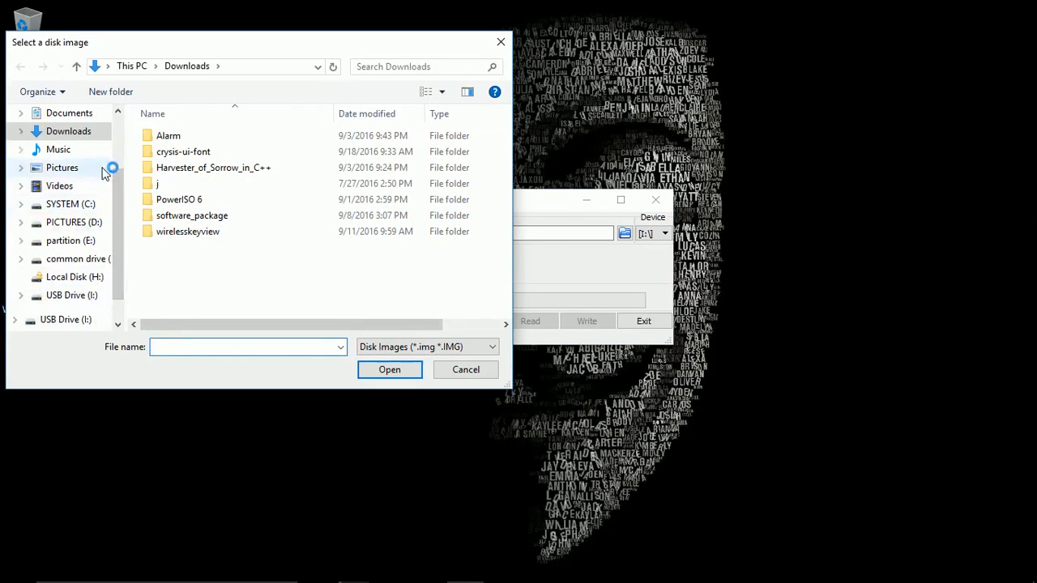
{"action": "left_click", "coordinate": [68, 114]}
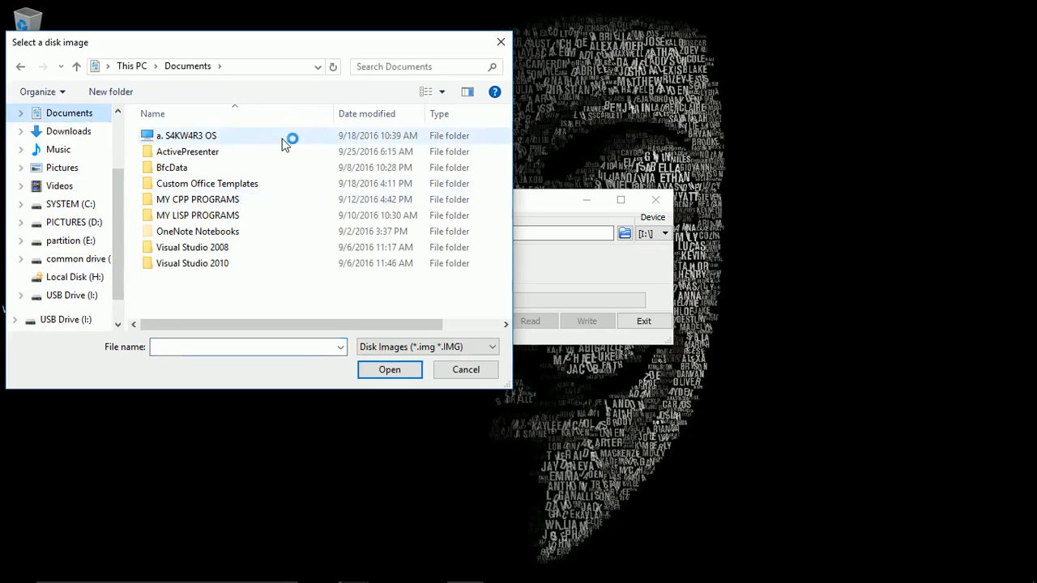
{"action": "double_click", "coordinate": [187, 137]}
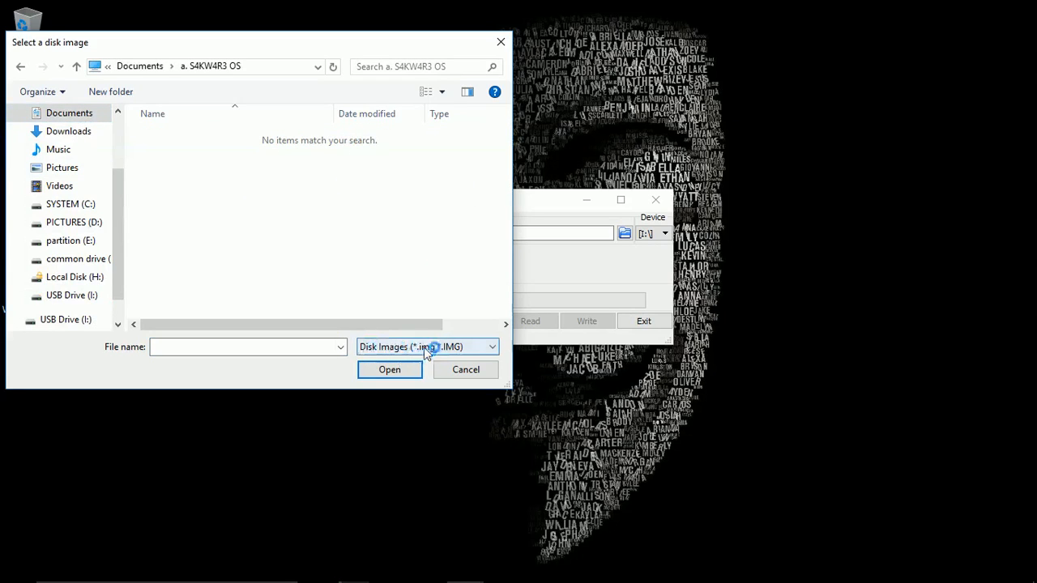
{"action": "left_click", "coordinate": [491, 347]}
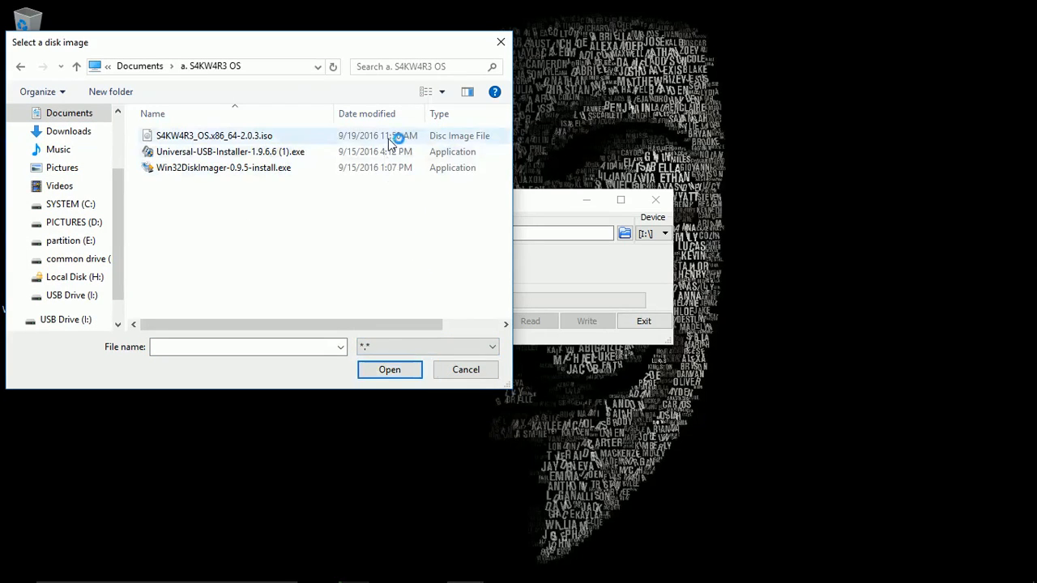
{"action": "left_click", "coordinate": [214, 136]}
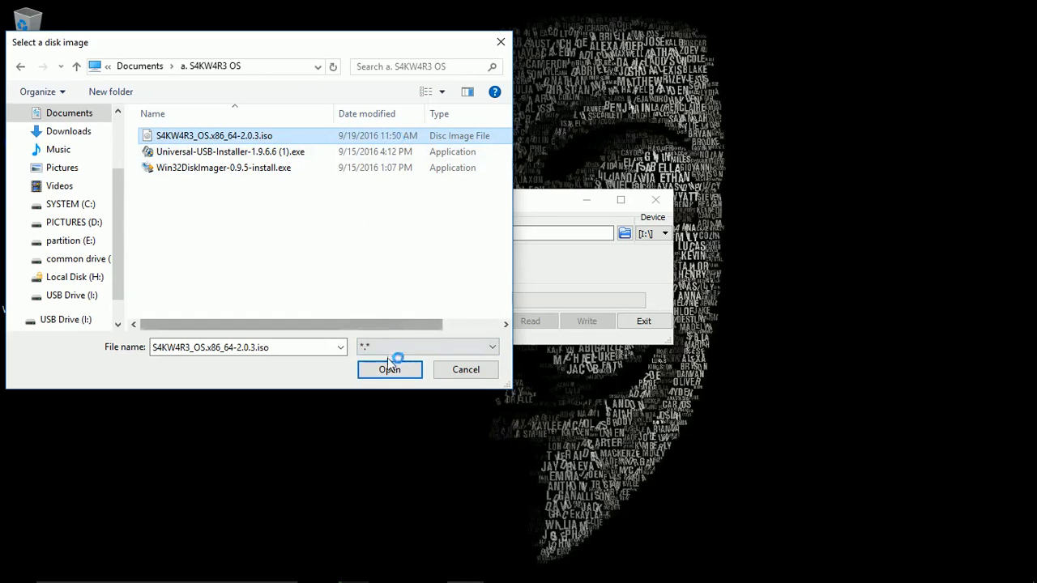
{"action": "left_click", "coordinate": [389, 370]}
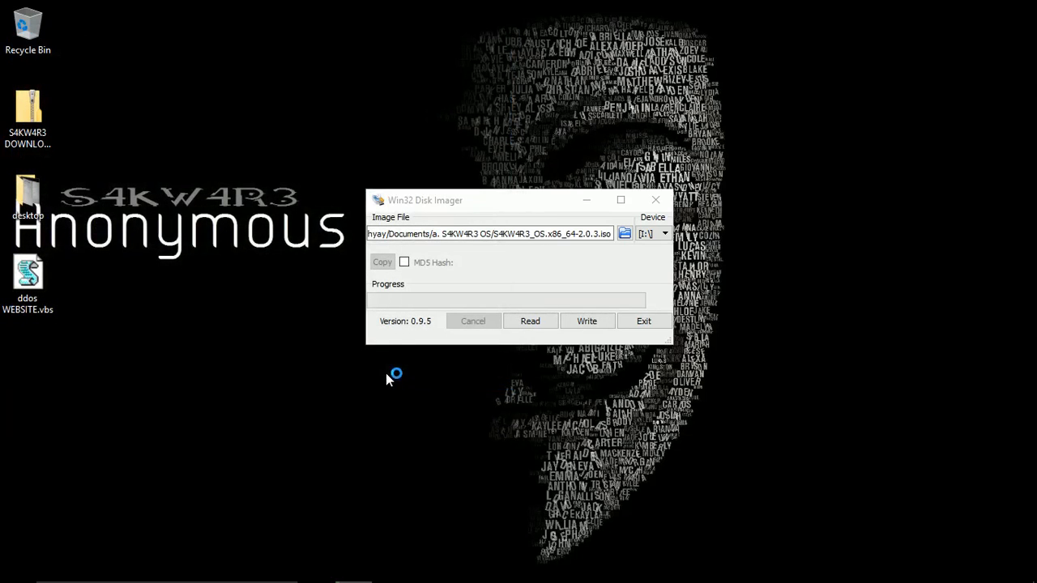
- Set drive I:\ as the target device
{"action": "left_click", "coordinate": [664, 234]}
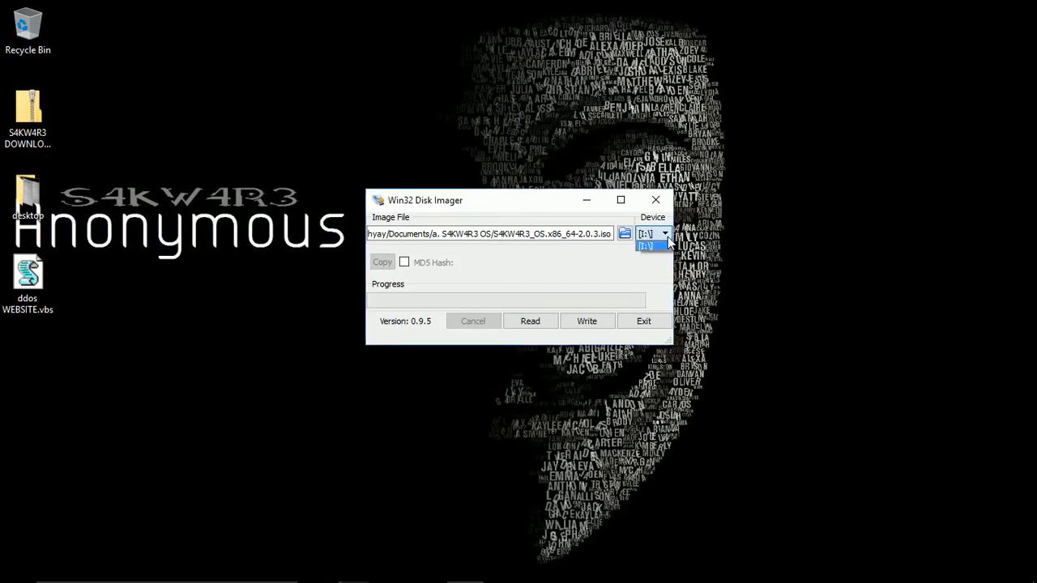
{"action": "left_click", "coordinate": [645, 246]}
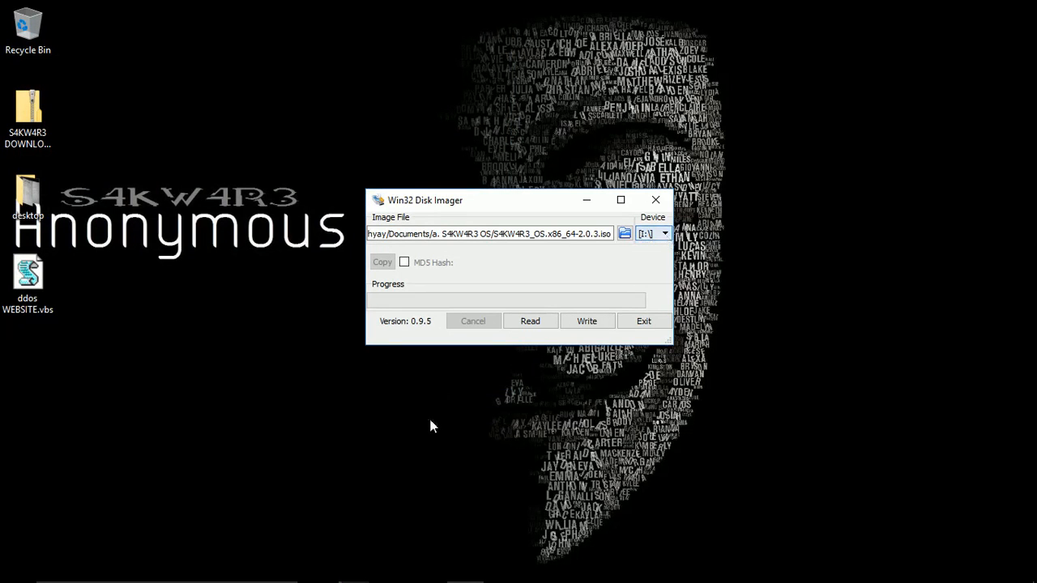
{"action": "left_click", "coordinate": [16, 567]}
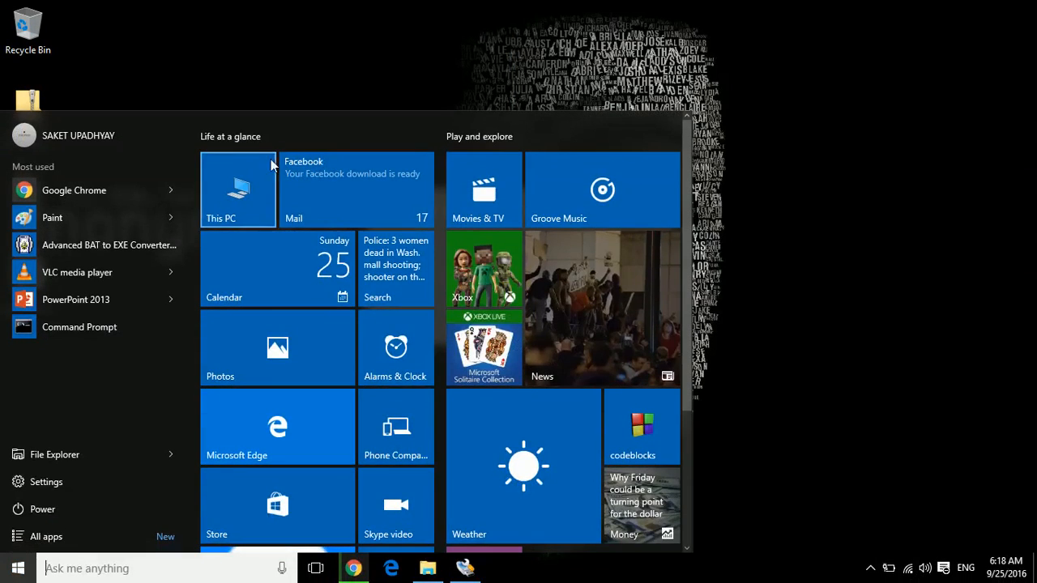
- In This PC, confirm the 3.73 GB removable drive I: is connected and open it
{"action": "left_click", "coordinate": [236, 190]}
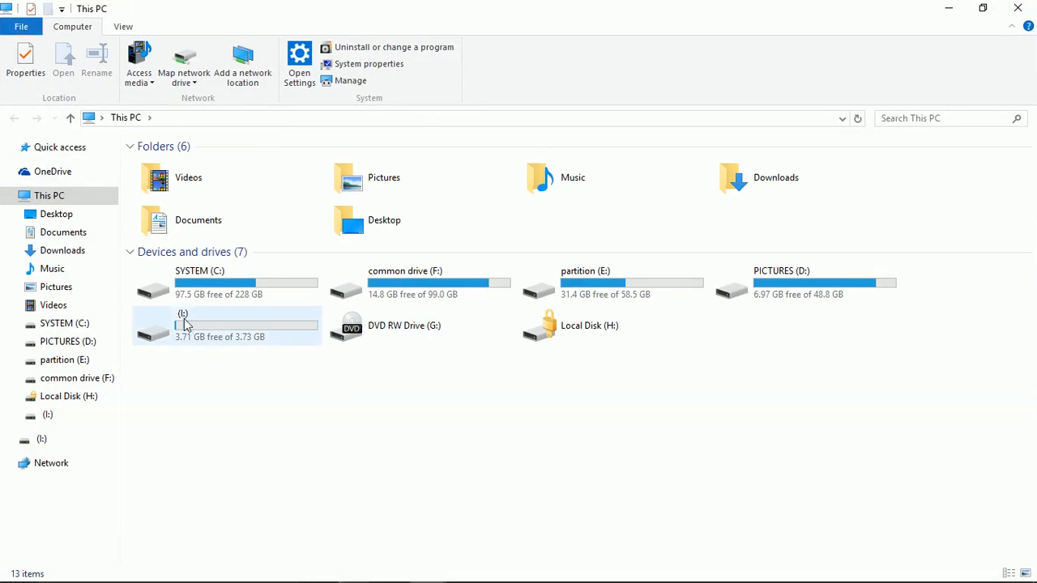
{"action": "left_click", "coordinate": [227, 324]}
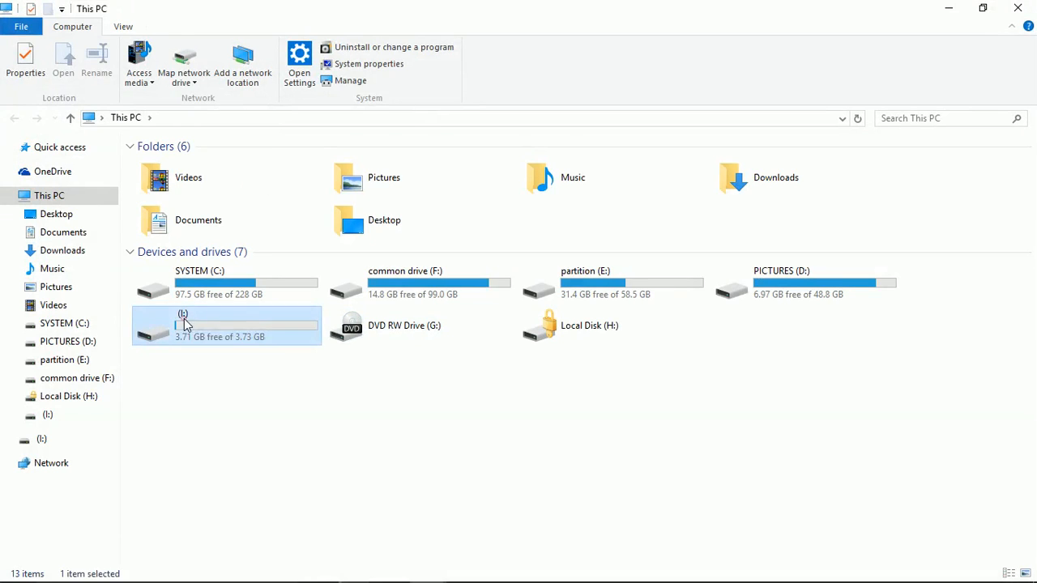
{"action": "double_click", "coordinate": [227, 325]}
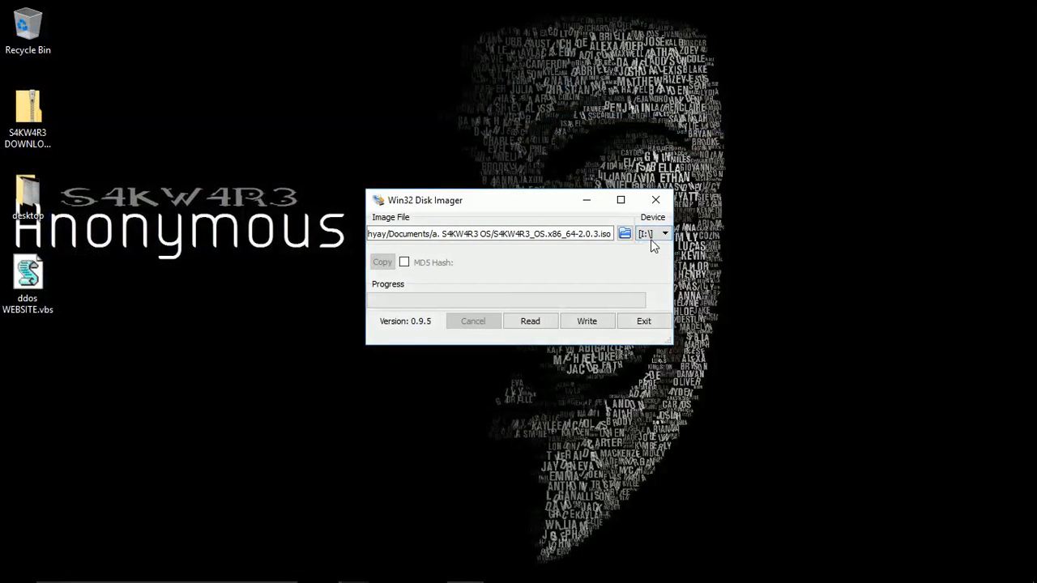
{"action": "mouse_move", "coordinate": [597, 303]}
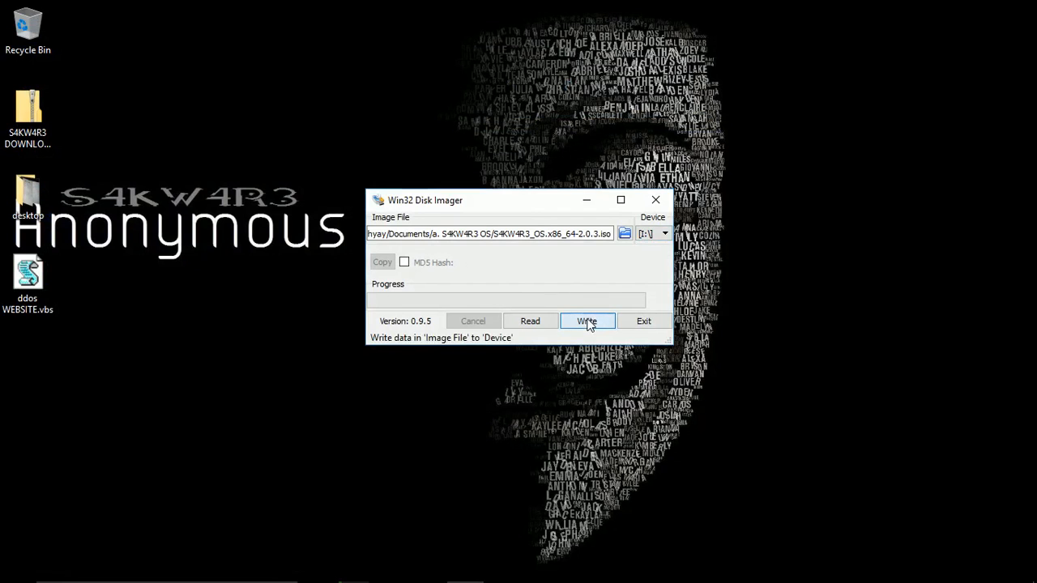
- Start writing the ISO to drive I:, confirming the overwrite warning
{"action": "left_click", "coordinate": [587, 321]}
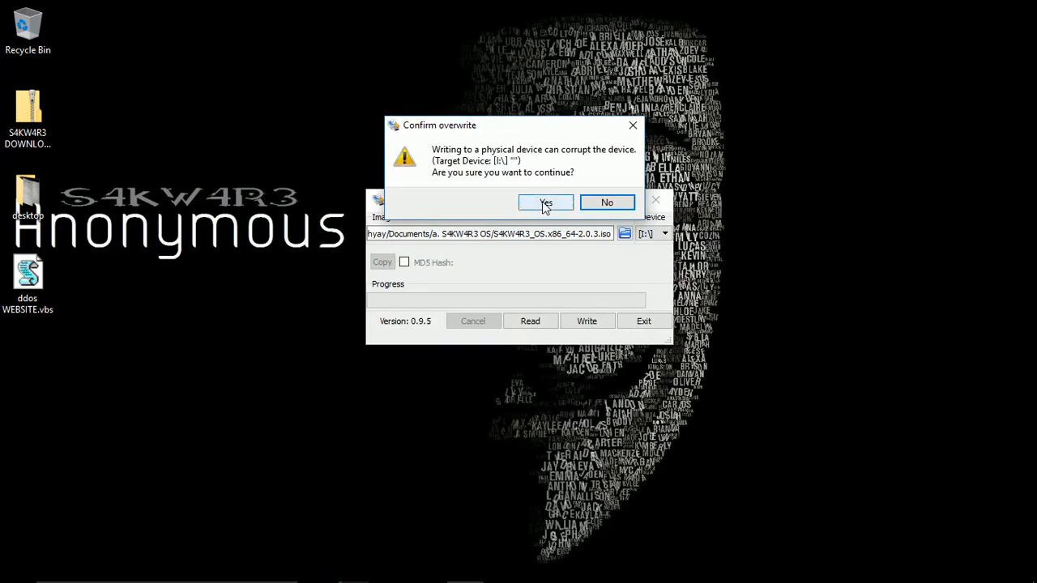
{"action": "left_click", "coordinate": [545, 201]}
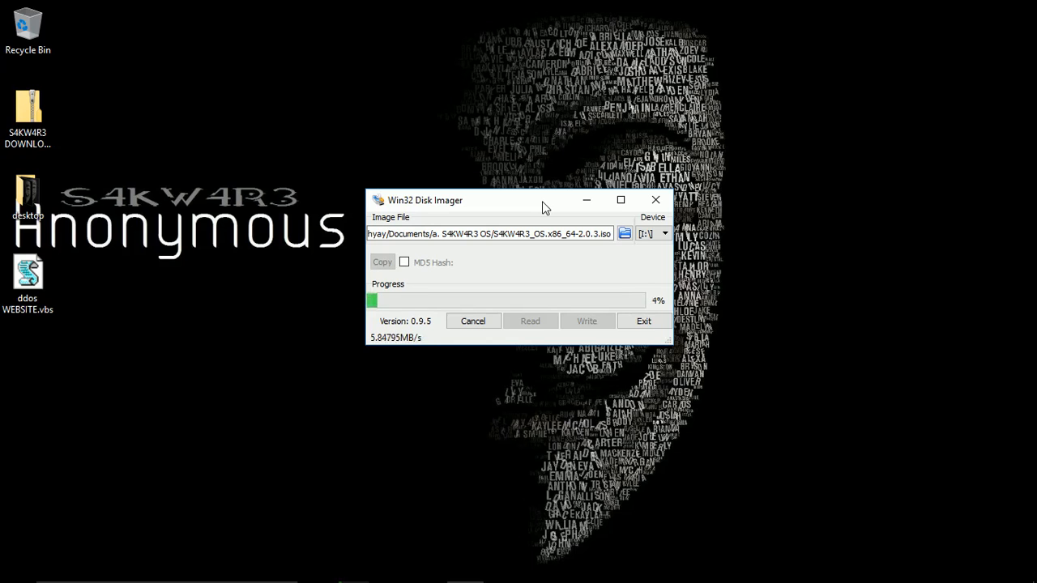
- Reposition the imager window on the desktop while the write progresses past 40%
{"action": "left_click_drag", "start_coordinate": [542, 201], "coordinate": [563, 78]}
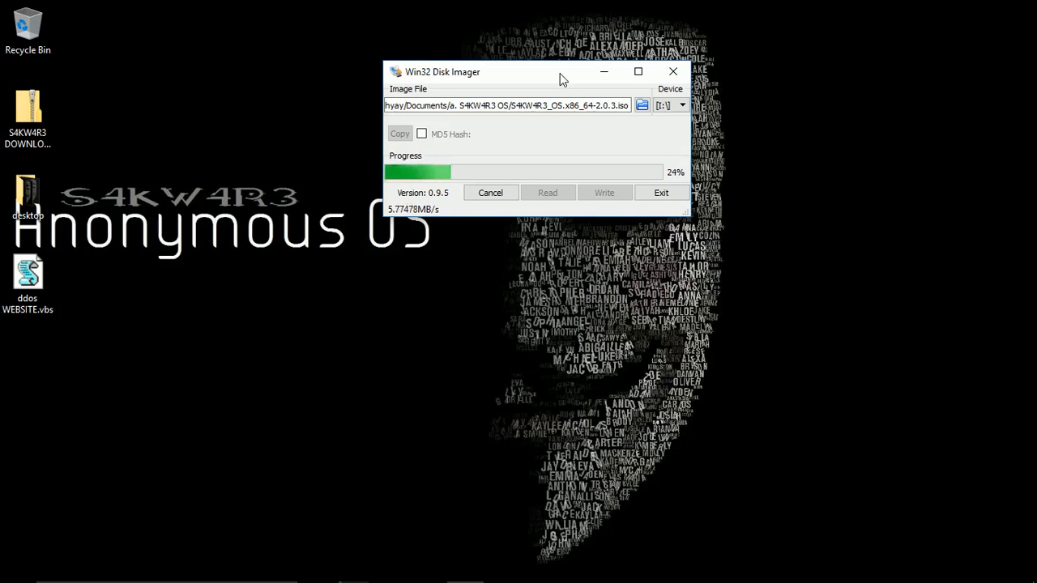
{"action": "left_click_drag", "start_coordinate": [564, 72], "coordinate": [566, 19]}
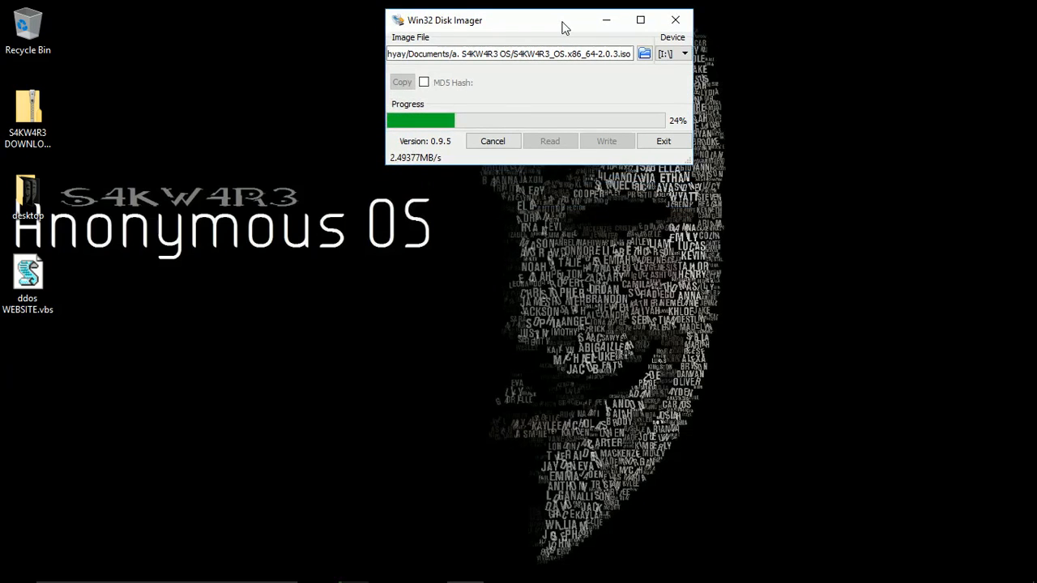
{"action": "mouse_move", "coordinate": [386, 221]}
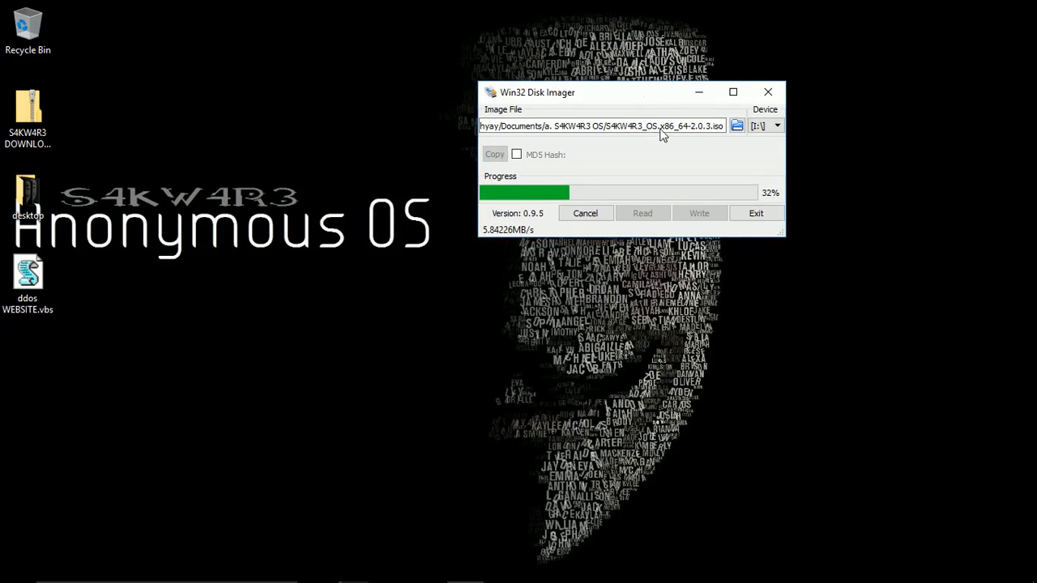
{"action": "mouse_move", "coordinate": [700, 169]}
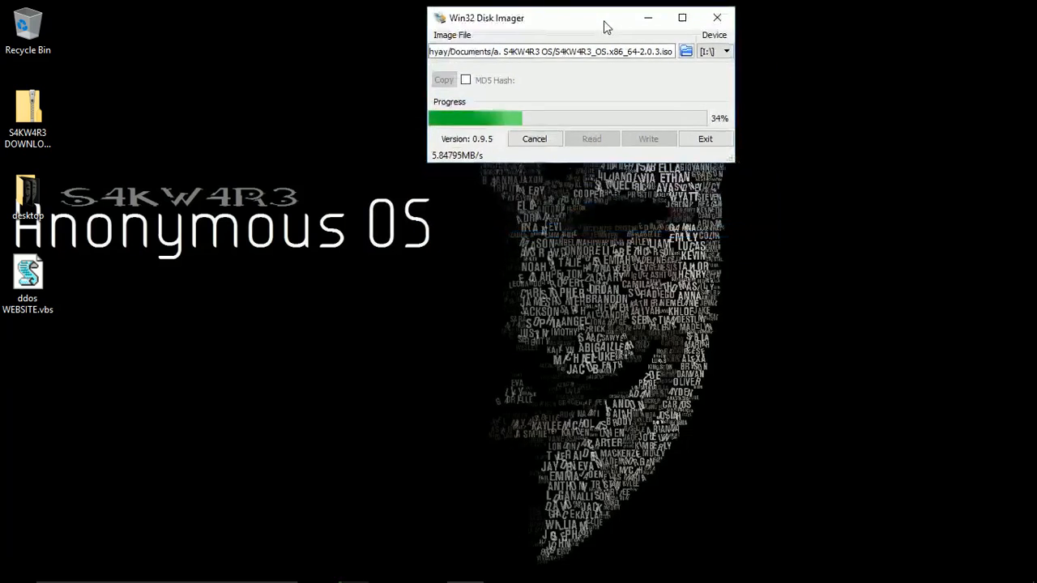
{"action": "left_click_drag", "start_coordinate": [608, 18], "coordinate": [557, 23]}
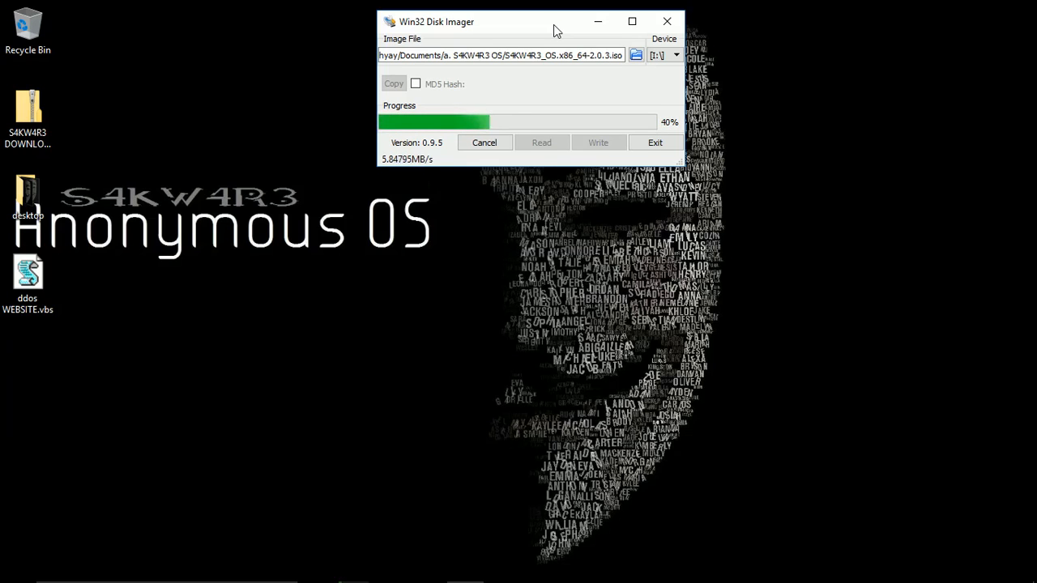
{"action": "left_click_drag", "start_coordinate": [557, 23], "coordinate": [591, 110]}
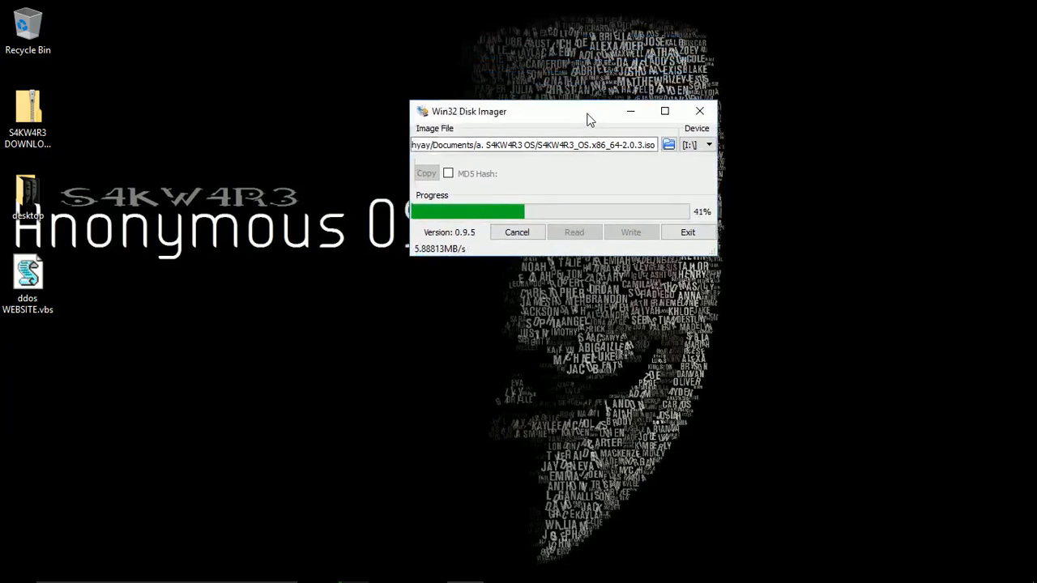
{"action": "left_click_drag", "start_coordinate": [587, 110], "coordinate": [680, 100]}
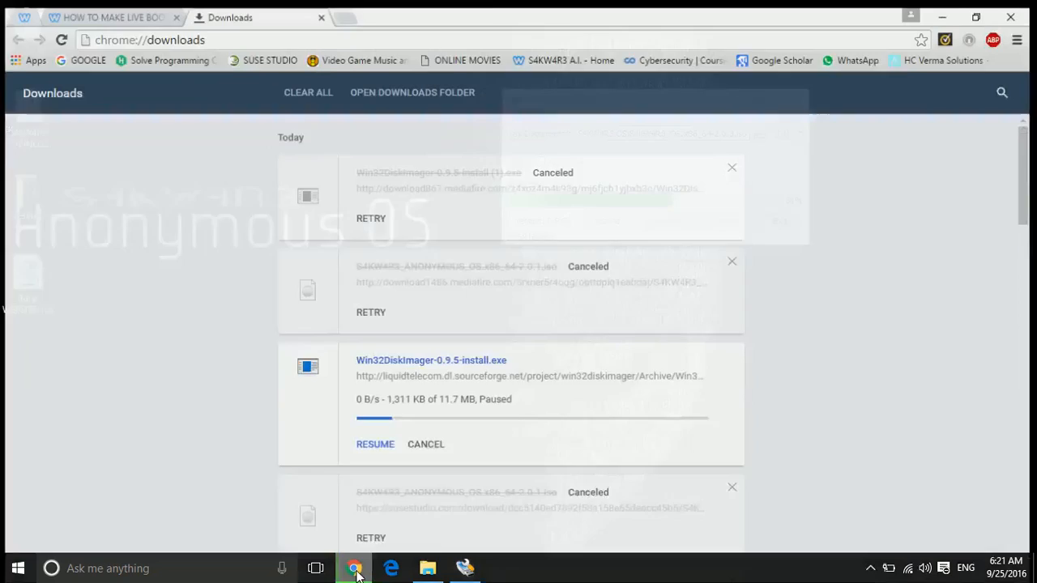
- Close Chrome's Downloads tab and start a fresh new tab
{"action": "left_click", "coordinate": [106, 17]}
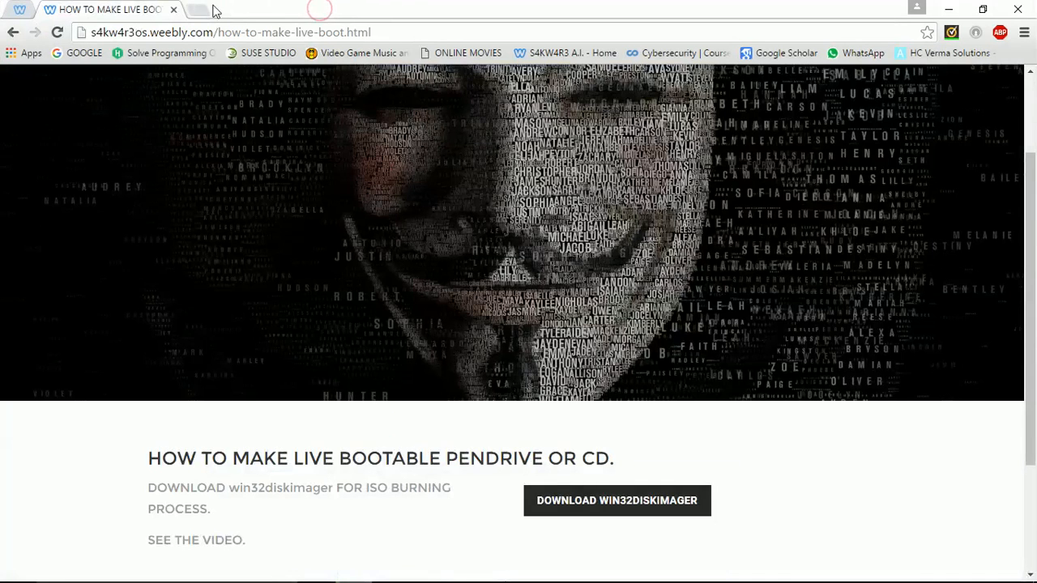
{"action": "left_click", "coordinate": [197, 10]}
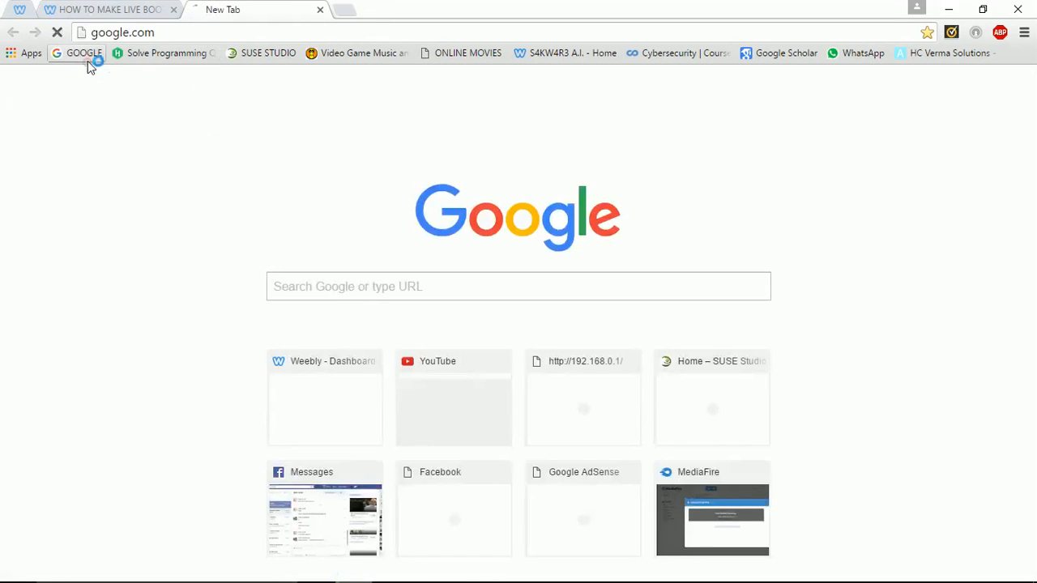
- Search Google for 'how to boot sony laptop from usb' and browse the BIOS boot results
{"action": "left_click", "coordinate": [78, 52]}
{"action": "type", "text": "how to boot"}
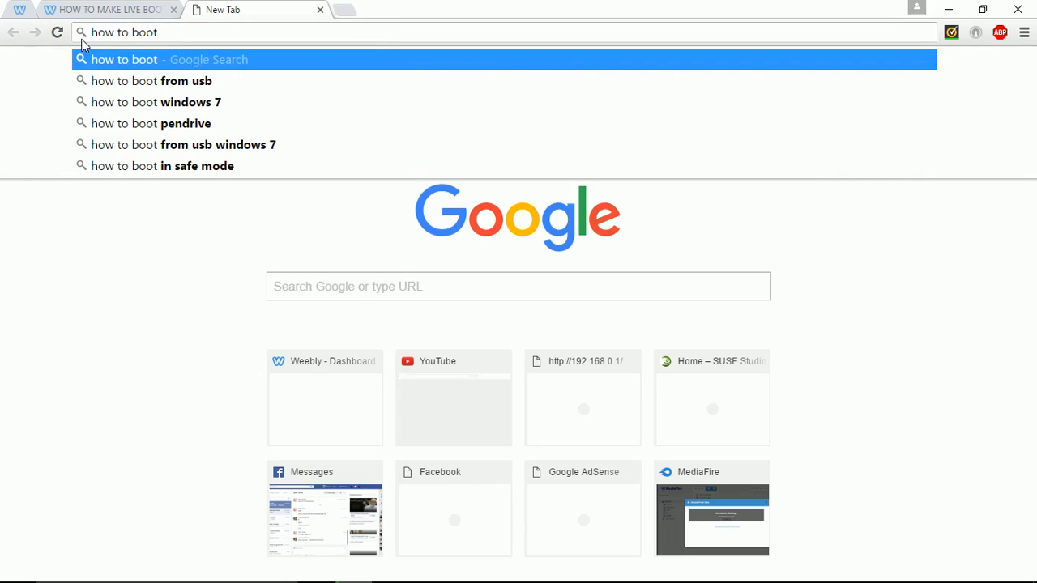
{"action": "type", "text": "\" \""}
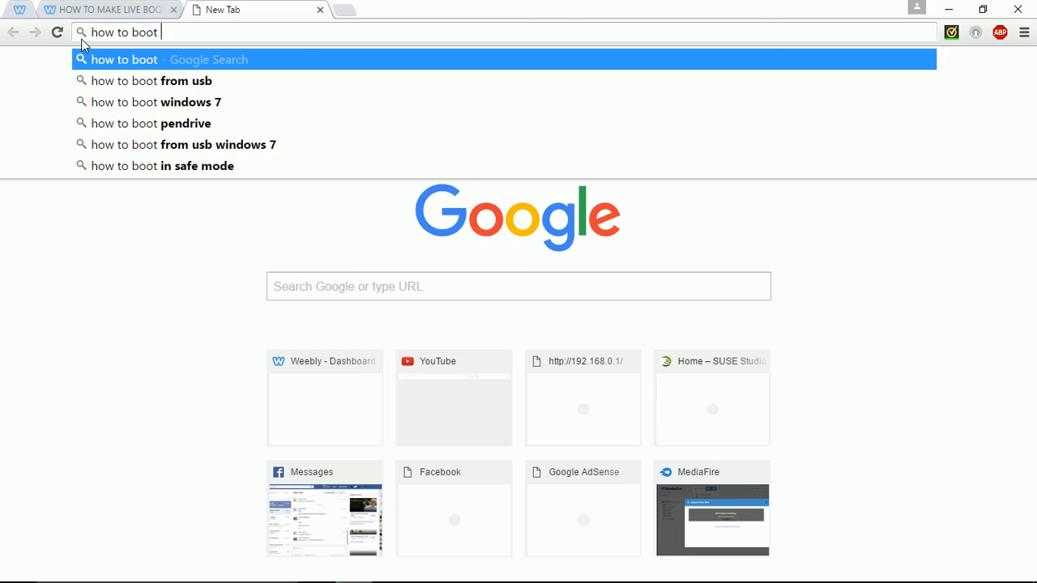
{"action": "type", "text": "sony laptop from usb"}
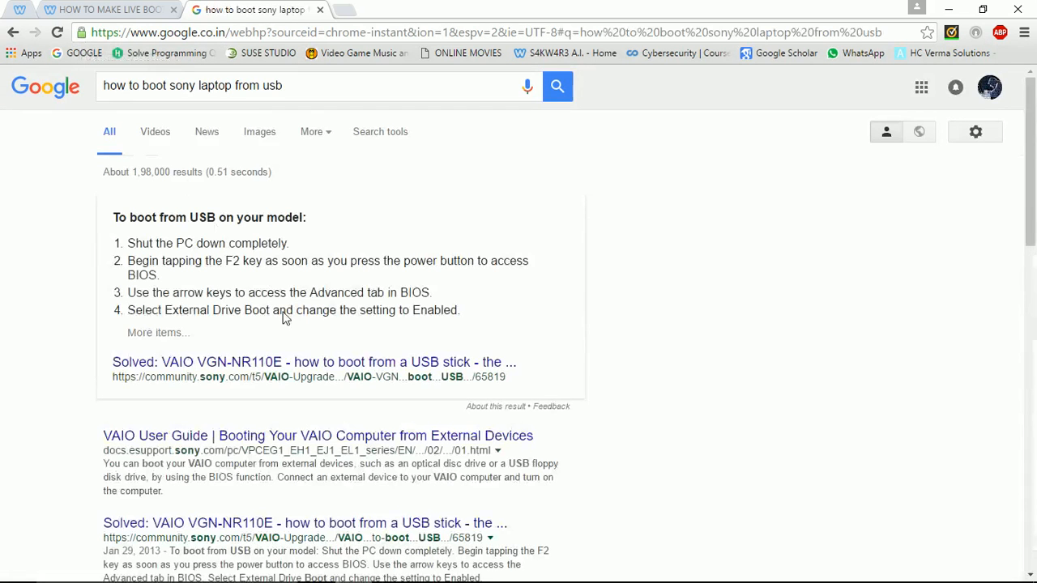
{"action": "scroll", "scroll_direction": "down", "scroll_amount": 3}
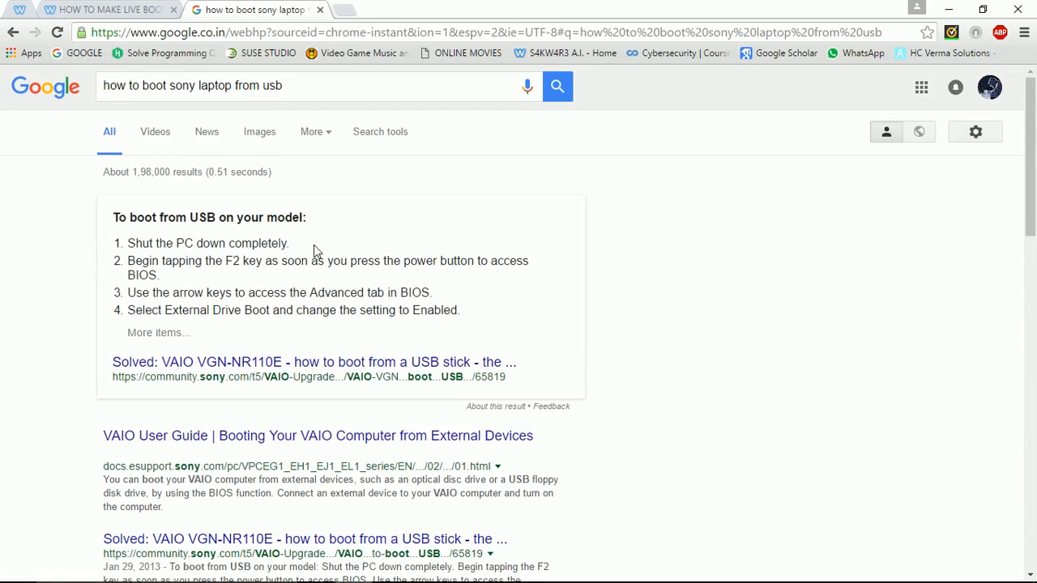
{"action": "double_click", "coordinate": [218, 261]}
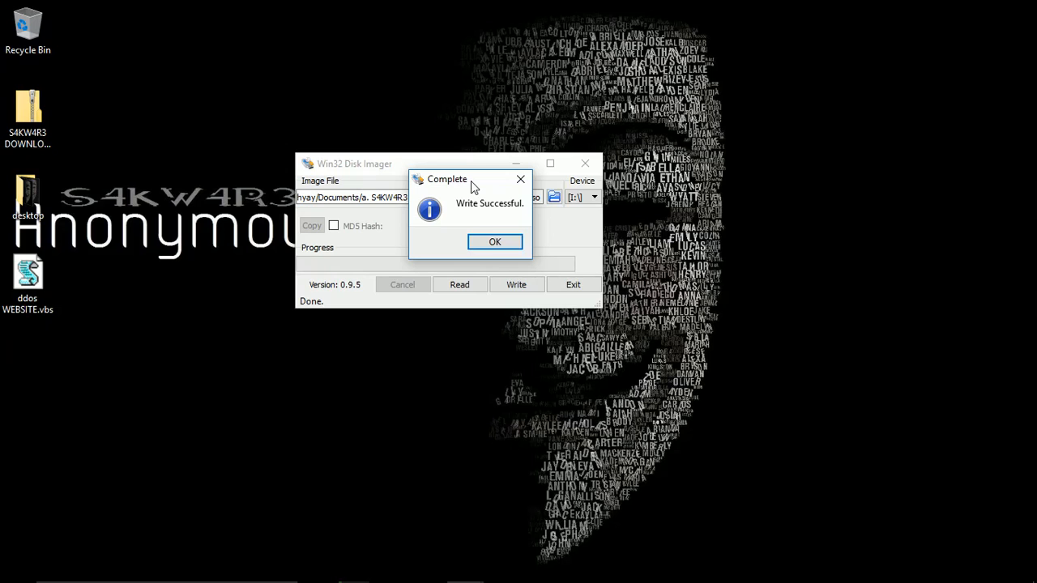
- Acknowledge the Write Successful message and bring up This PC to check drive I:
{"action": "left_click", "coordinate": [495, 242]}
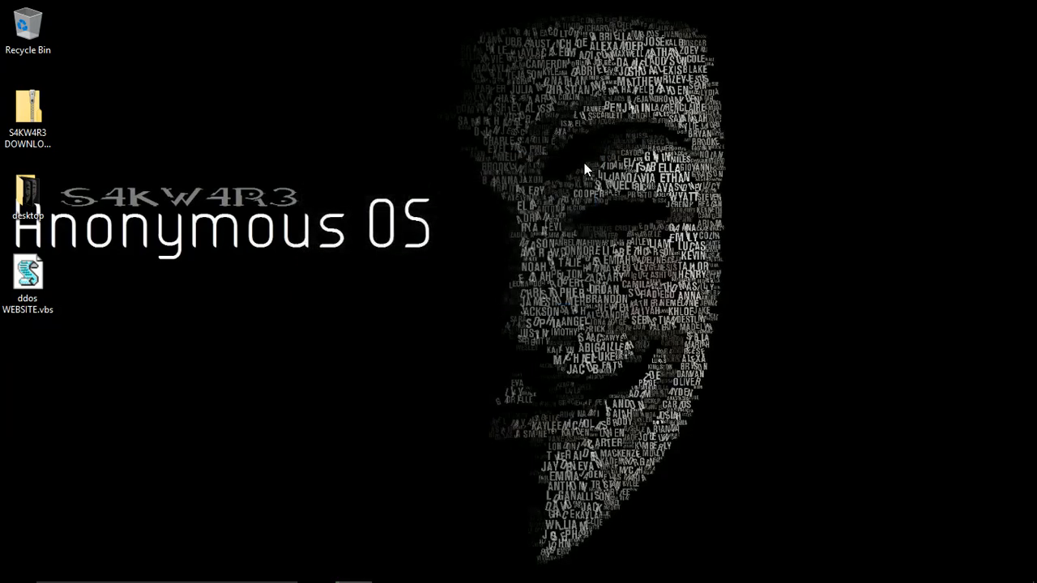
{"action": "left_click", "coordinate": [16, 567]}
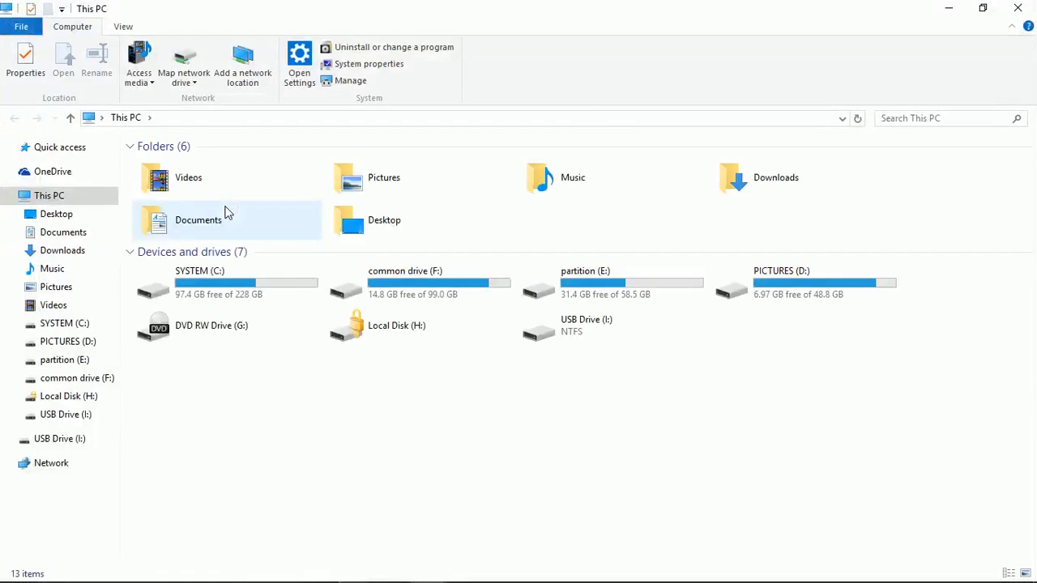
- Attempt to browse USB Drive (I:) and cancel the prompt to format it
{"action": "left_click", "coordinate": [612, 324]}
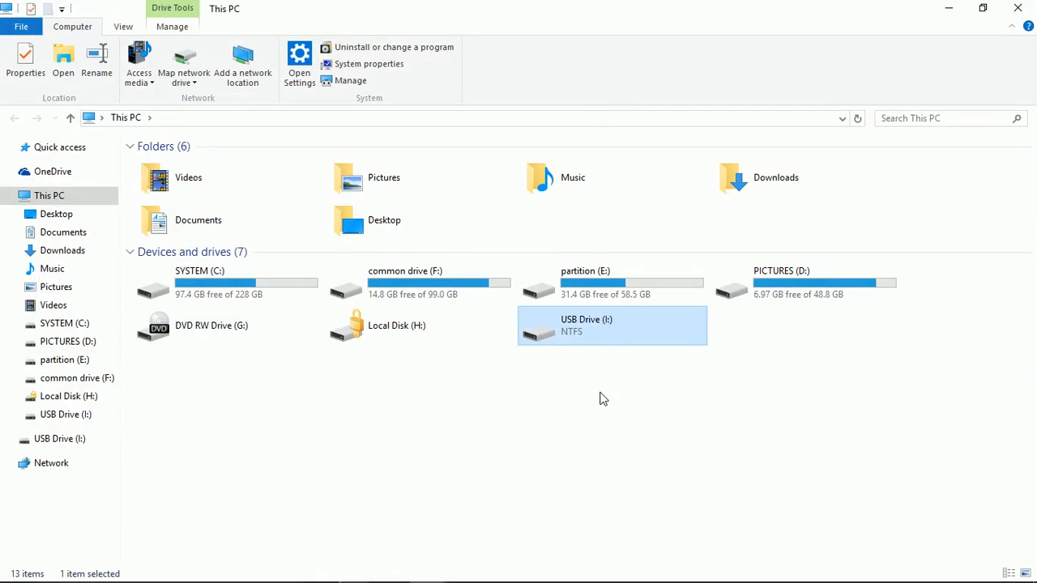
{"action": "mouse_move", "coordinate": [610, 341]}
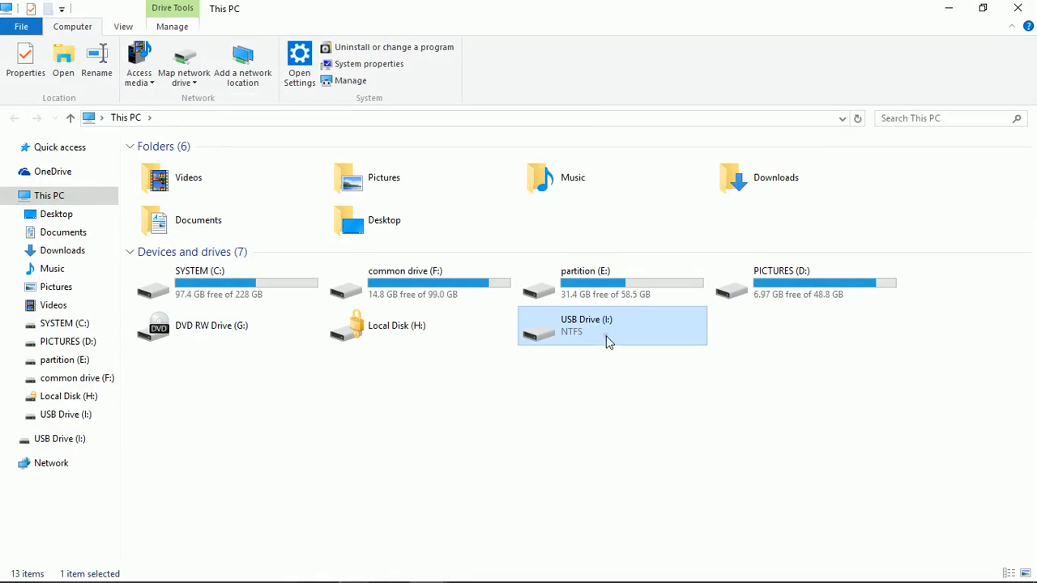
{"action": "double_click", "coordinate": [612, 324]}
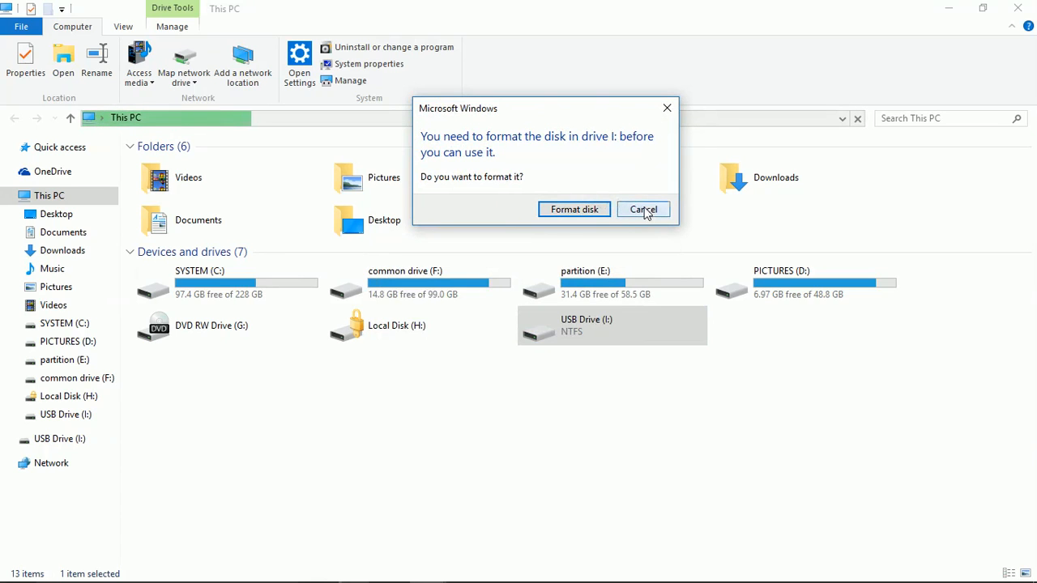
{"action": "left_click", "coordinate": [643, 209]}
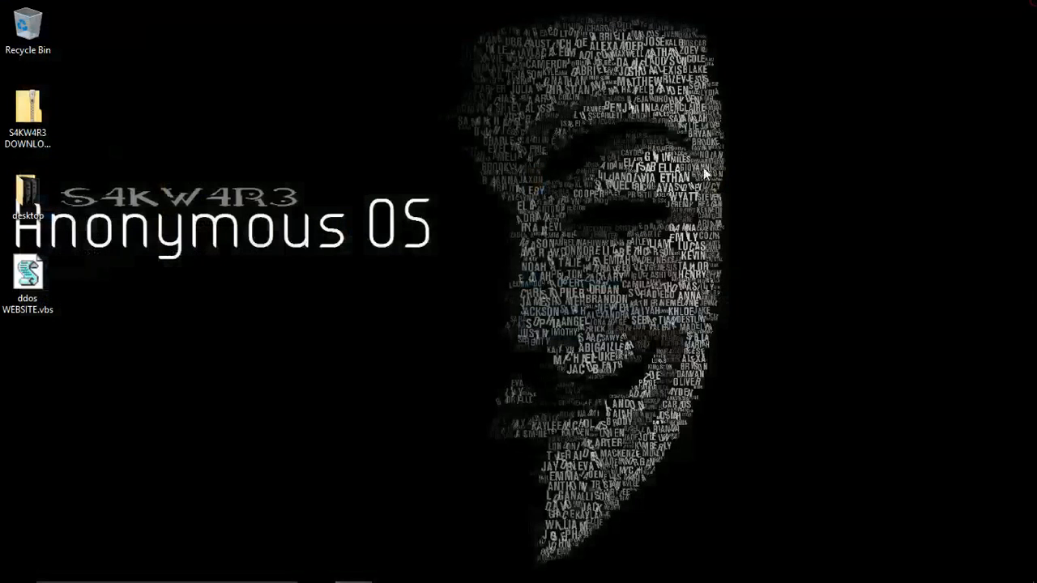
{"action": "mouse_move", "coordinate": [726, 219]}
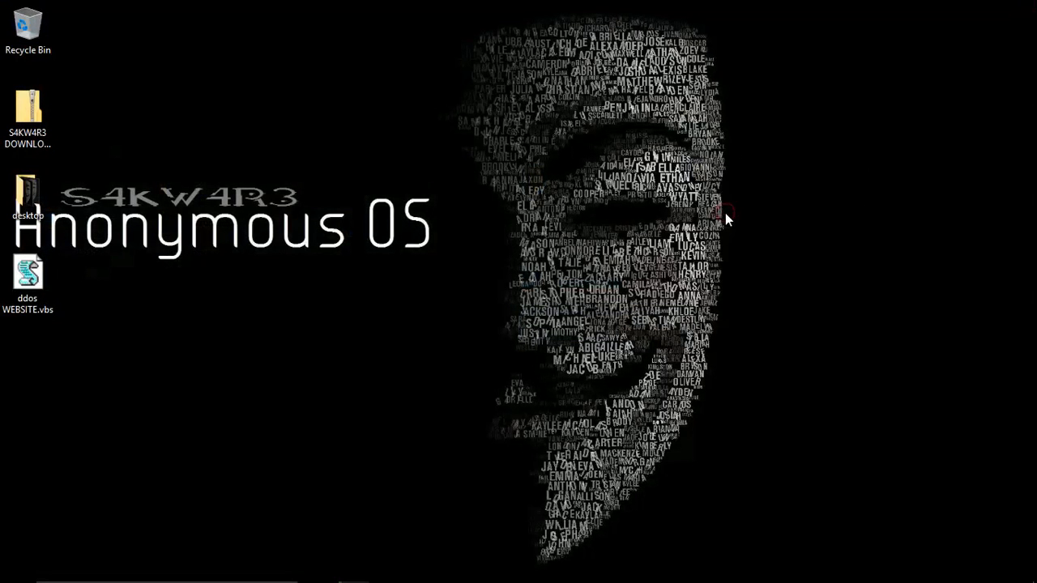